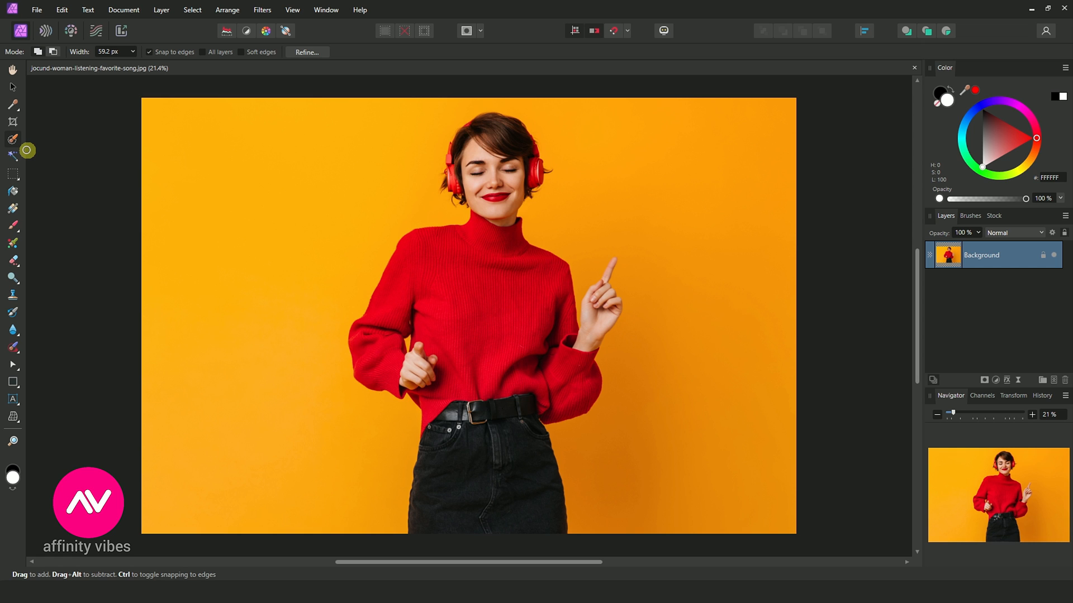
pyautogui.moveTo(24, 153)
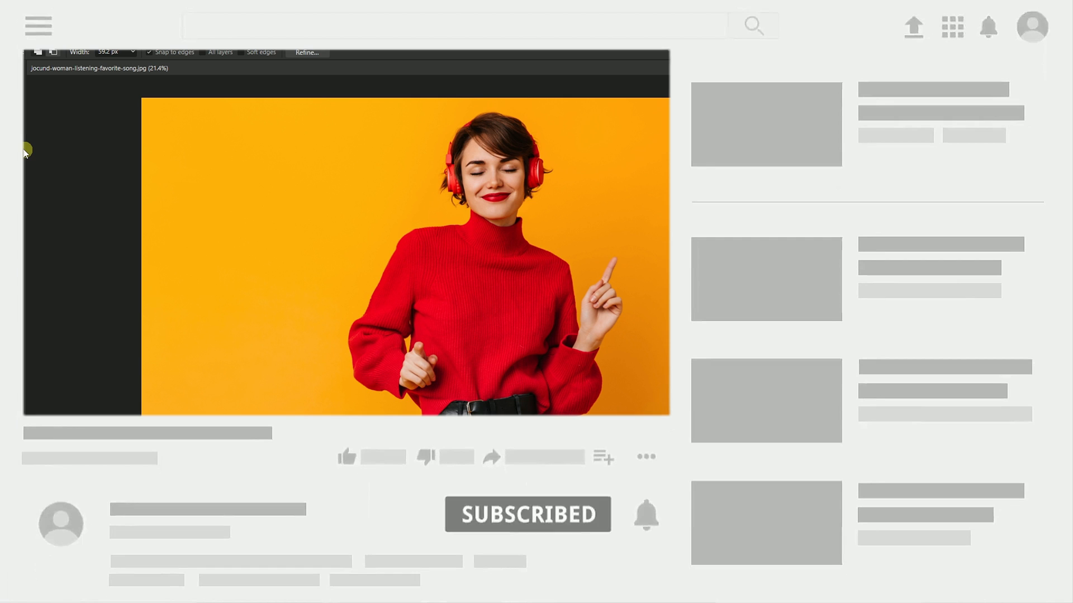
# - Paint a selection over the woman's hair, face, red sweater, arms and hands
pyautogui.click(527, 514)
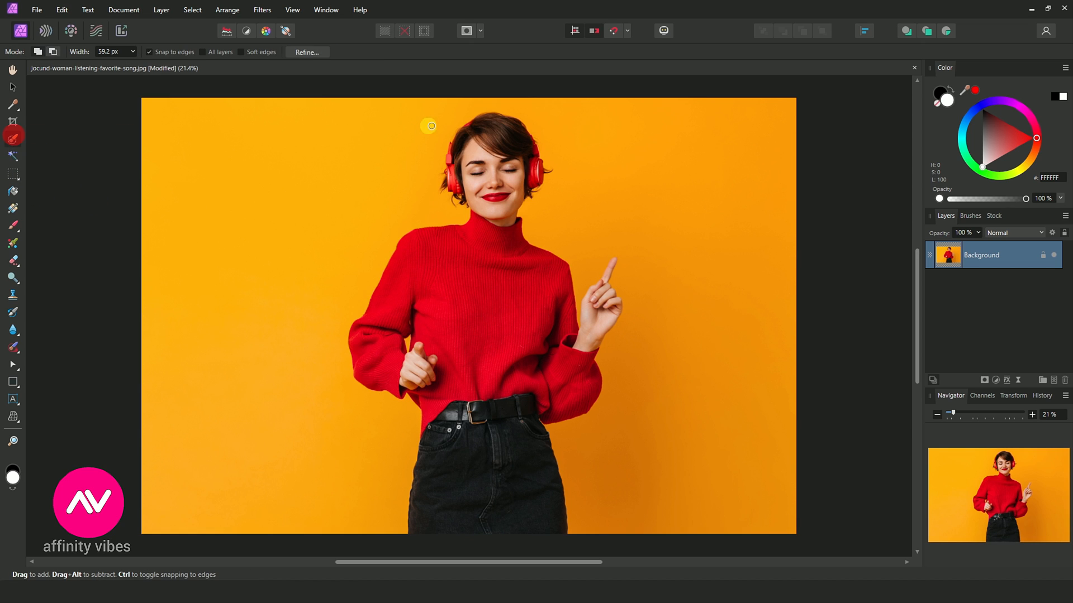
pyautogui.moveTo(430, 125); pyautogui.dragTo(484, 269)
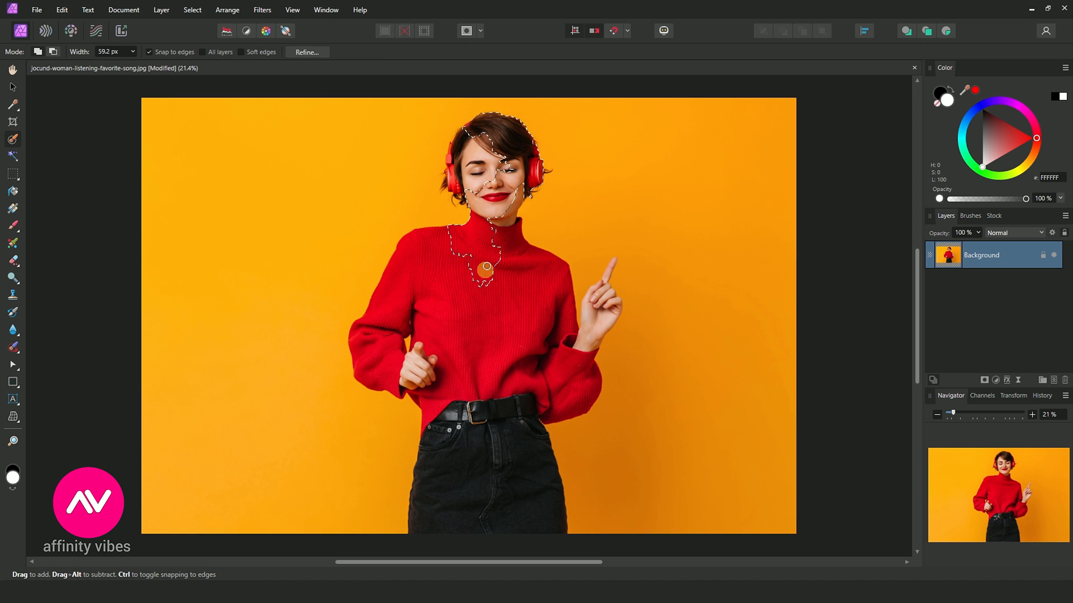
pyautogui.moveTo(485, 269); pyautogui.dragTo(418, 248)
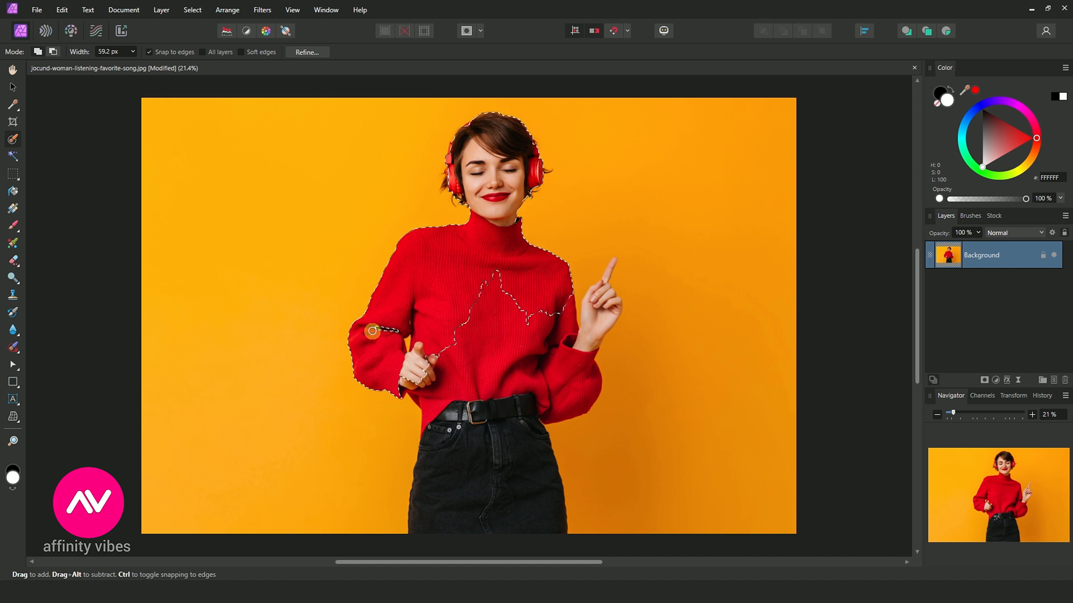
pyautogui.moveTo(369, 332); pyautogui.dragTo(427, 400)
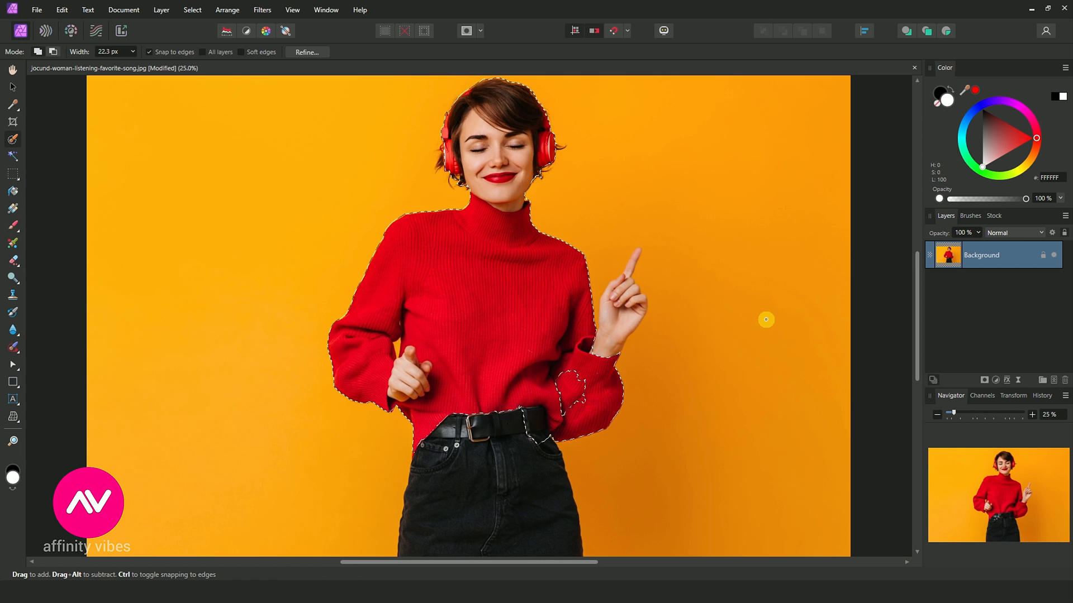
pyautogui.click(306, 52)
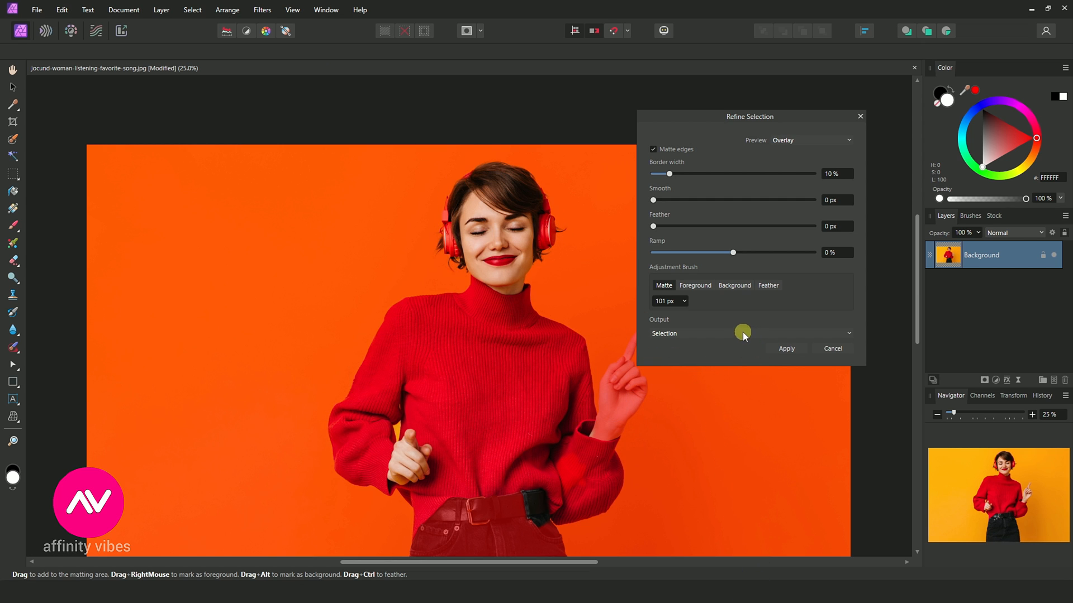
# - Output the refined selection as a mask, making the orange backdrop transparent
pyautogui.click(786, 348)
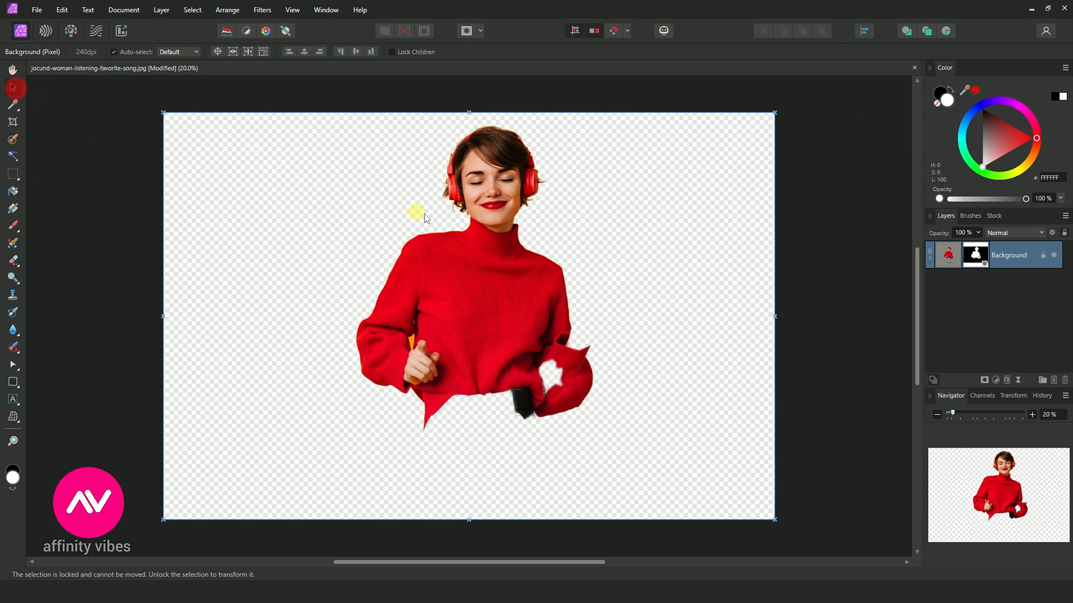
# - Put a white canvas-filling rectangle beneath the woman and reselect her layer
pyautogui.click(1054, 255)
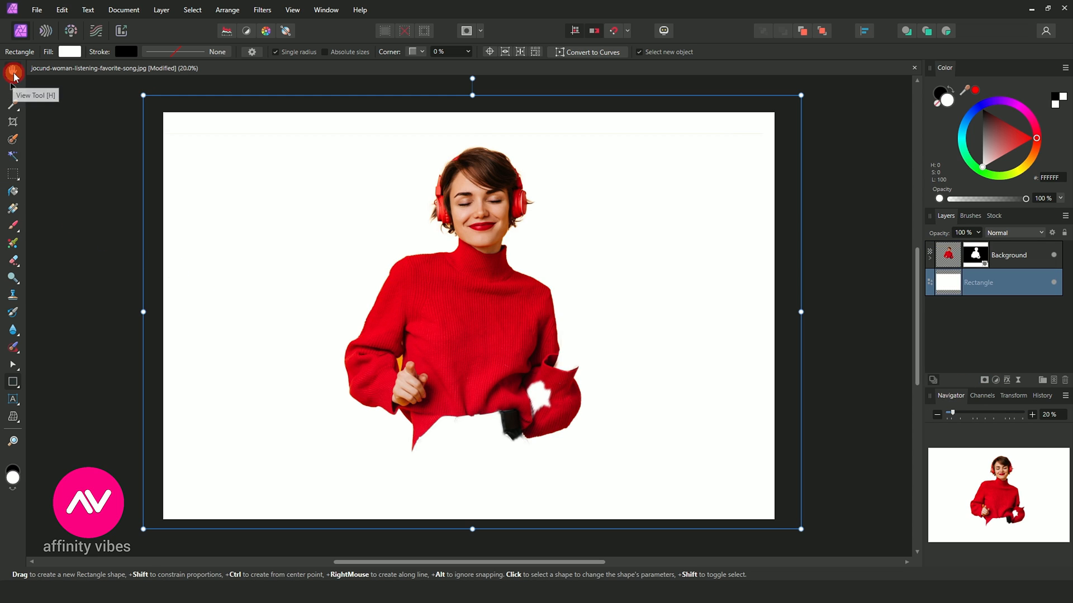
pyautogui.click(975, 254)
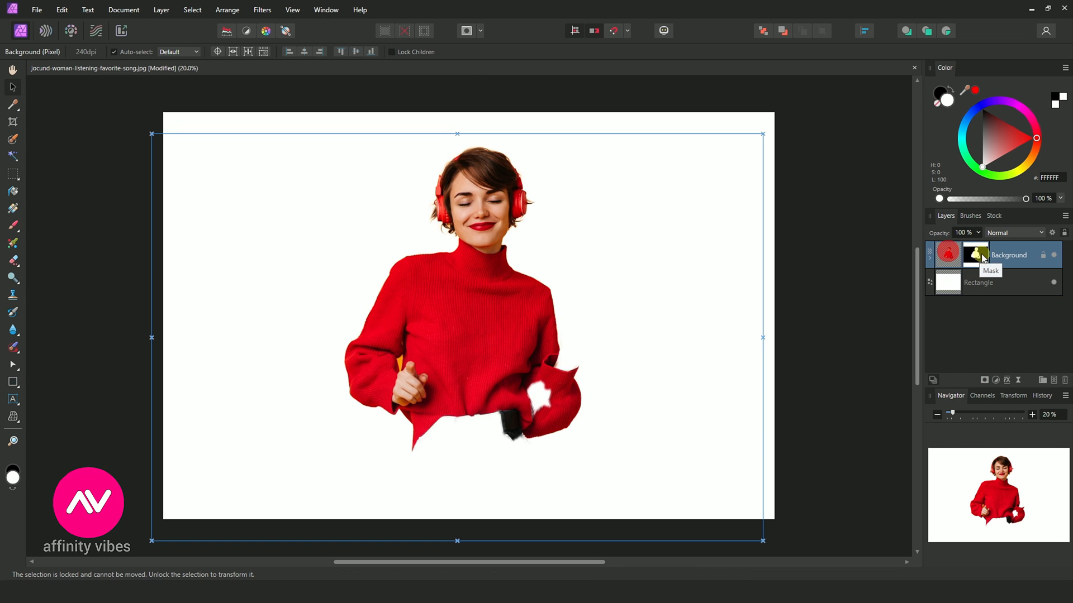
# - Place the dripping paint image into the document as a new layer
pyautogui.click(37, 9)
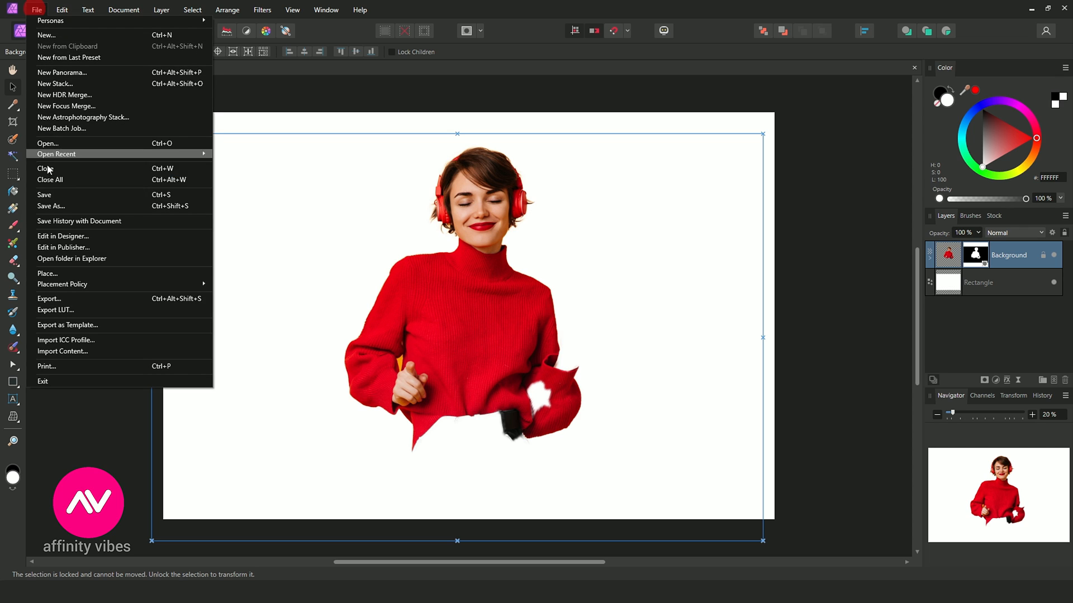
pyautogui.click(48, 143)
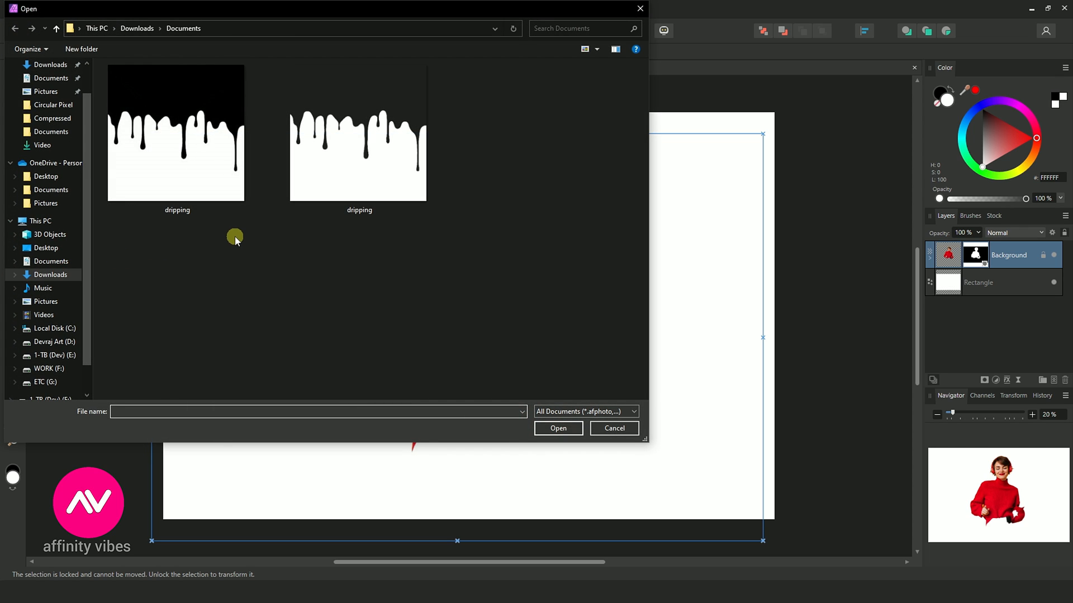
pyautogui.click(176, 134)
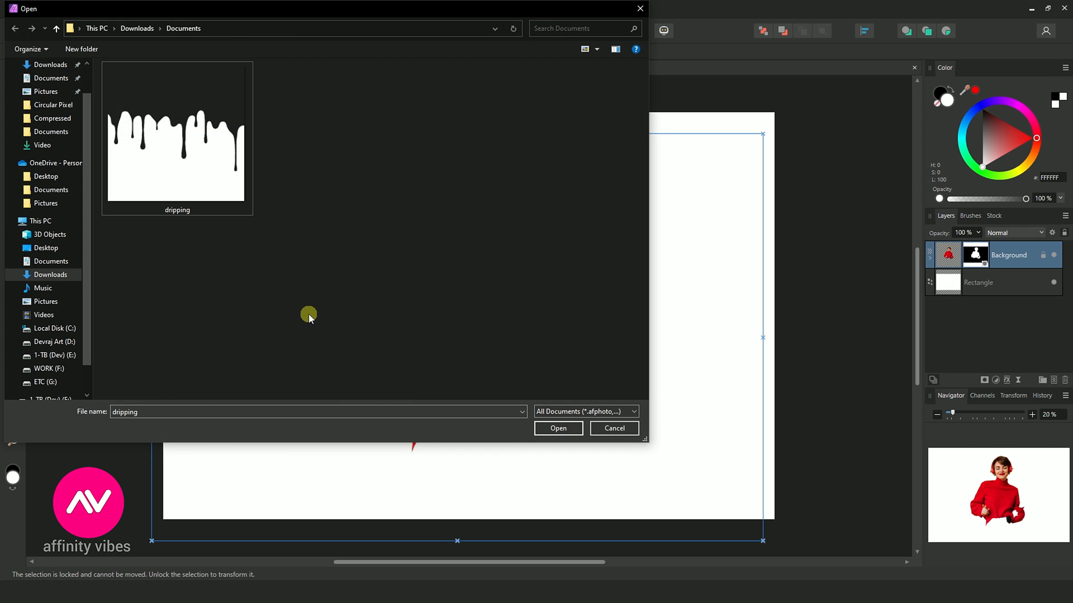
pyautogui.click(558, 429)
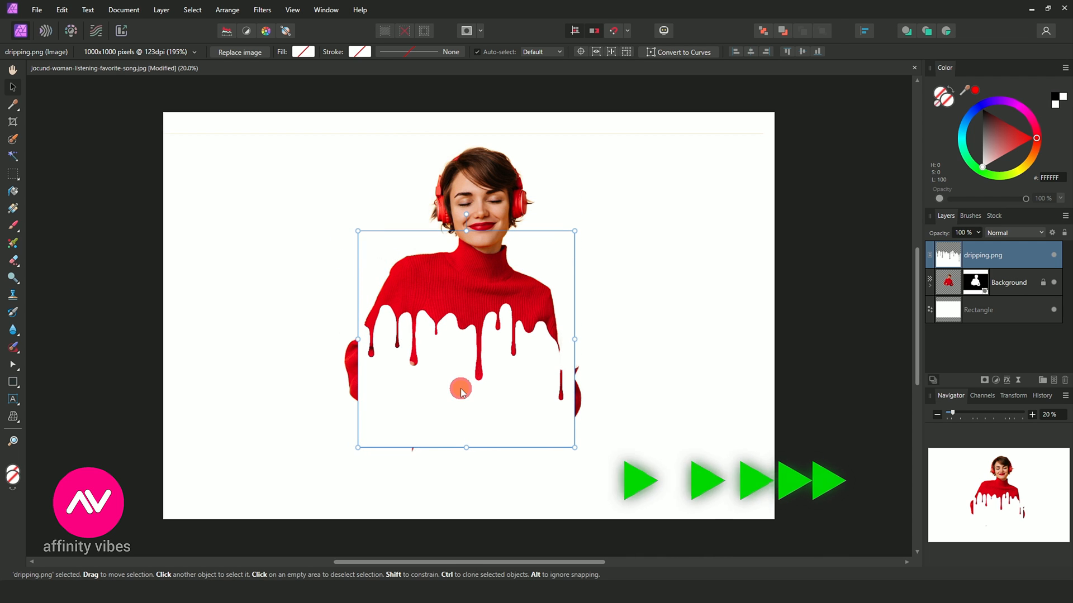
# - Resize the drip image to the sweater's width and nudge it into position
pyautogui.moveTo(460, 390); pyautogui.dragTo(325, 267)
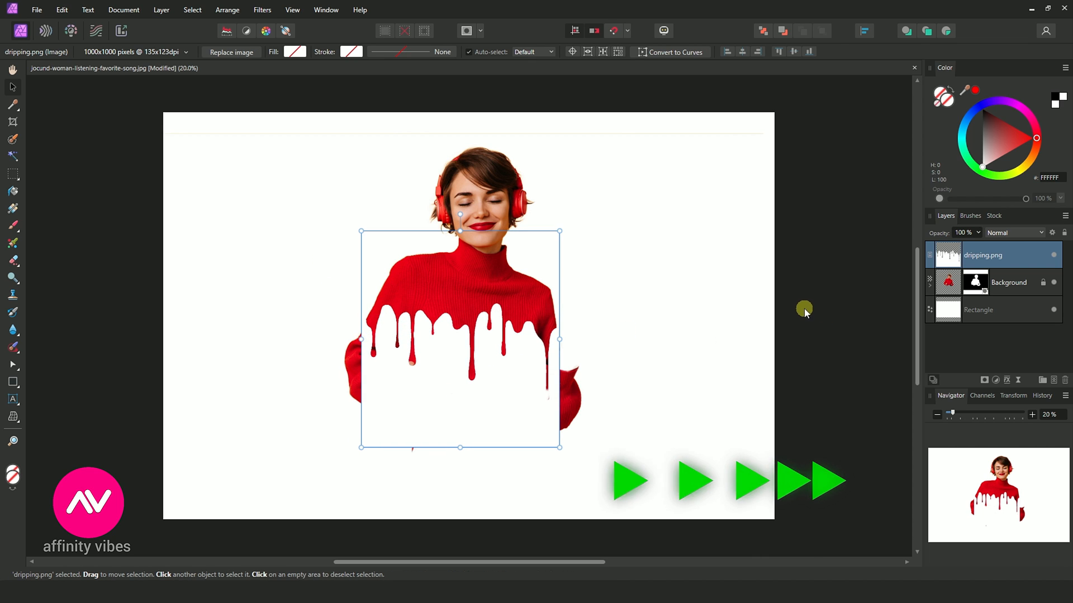
pyautogui.moveTo(558, 338); pyautogui.dragTo(563, 339)
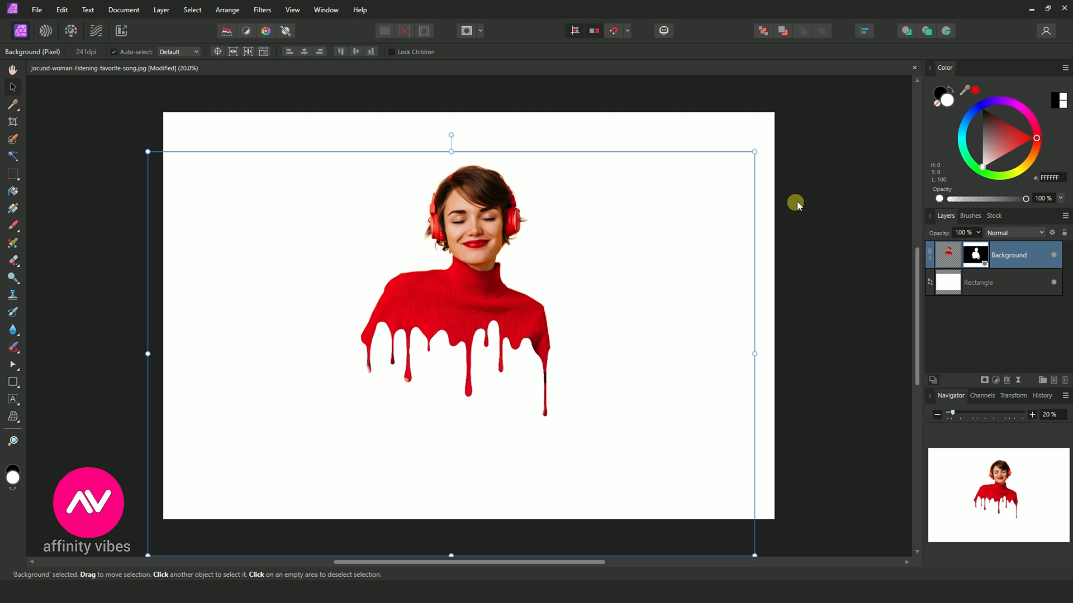
# - Clear the selection and give the woman an outer shadow with increased offset
pyautogui.click(807, 198)
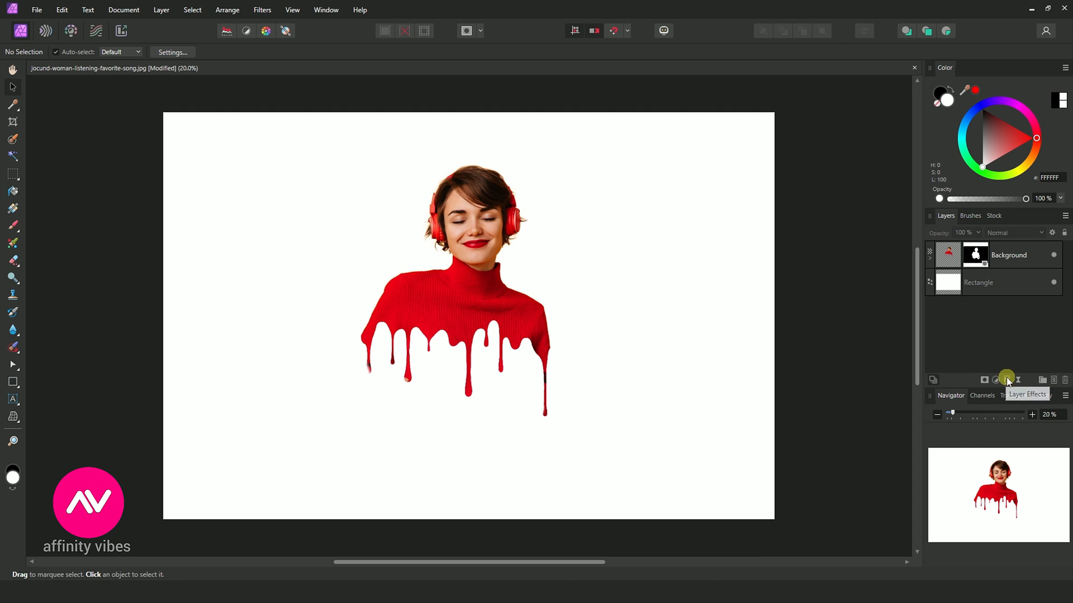
pyautogui.click(1006, 379)
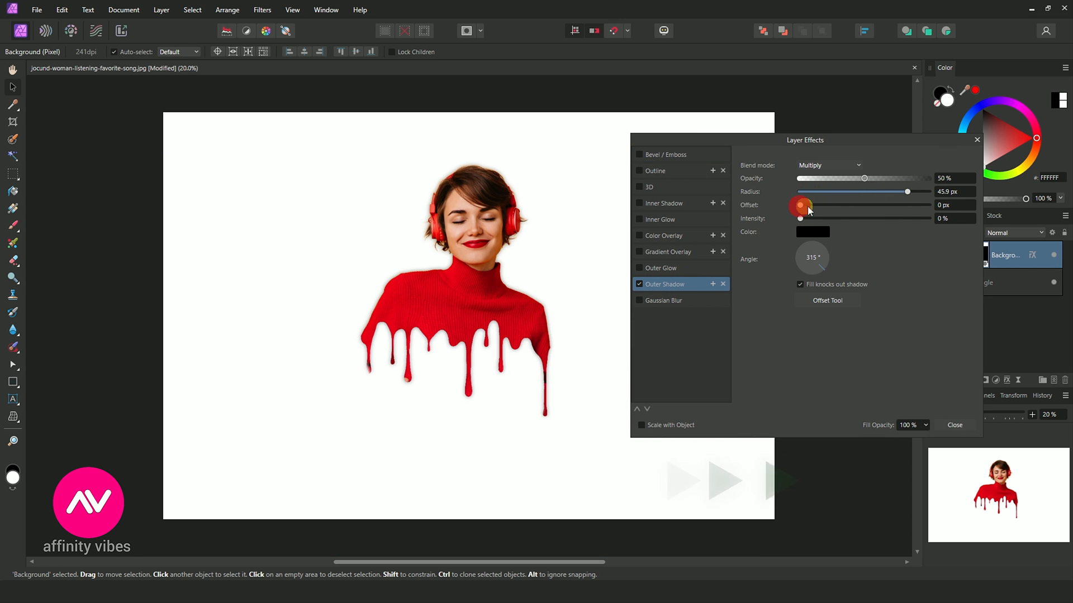
pyautogui.moveTo(799, 205); pyautogui.dragTo(919, 204)
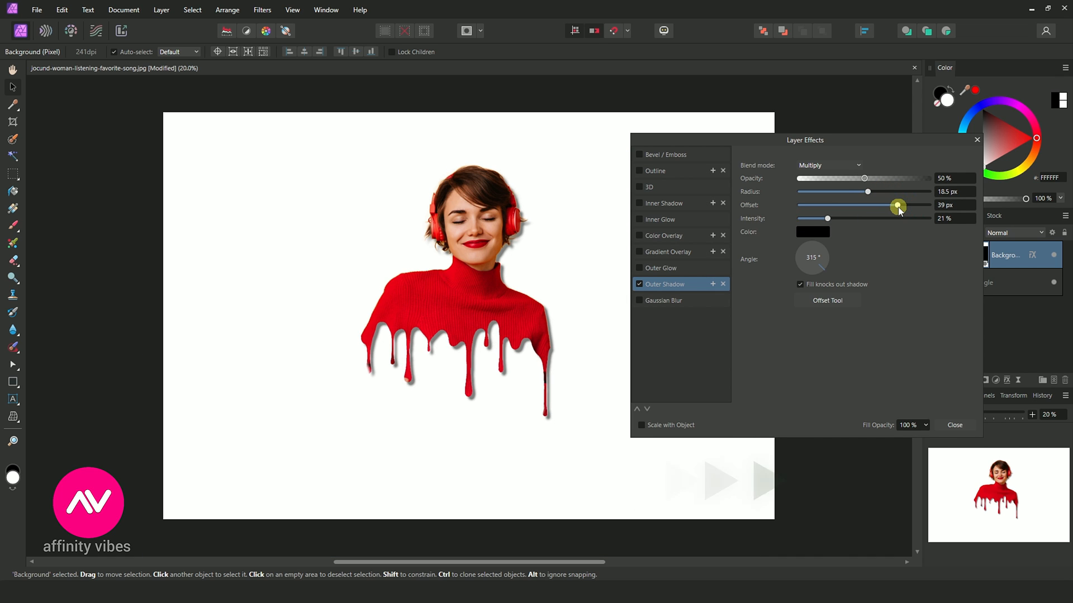
pyautogui.click(954, 425)
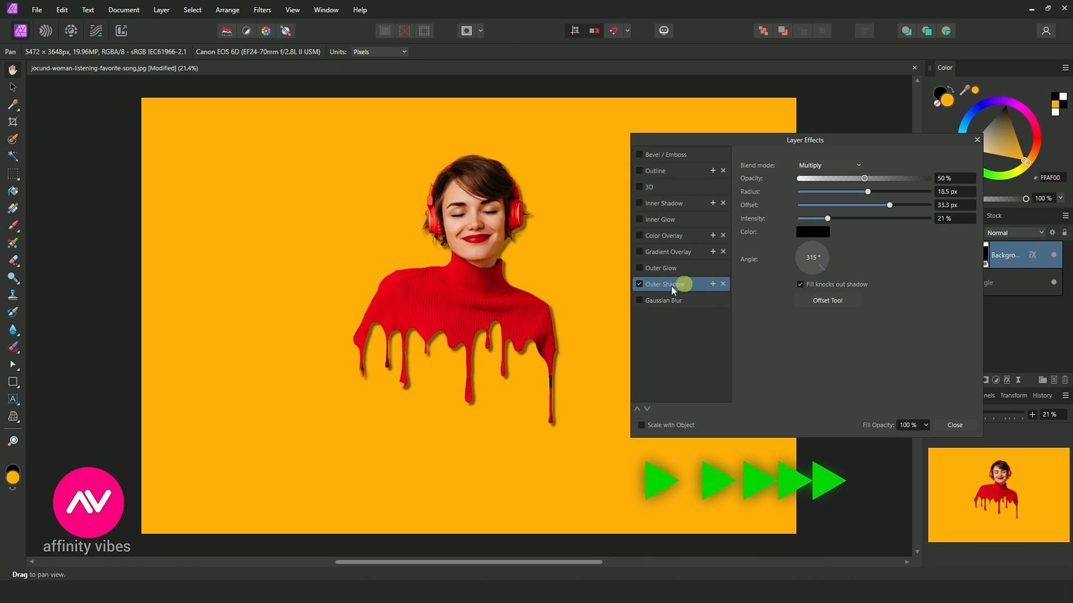
# - Try the 3D effect, then reduce the outer shadow offset and close Layer Effects
pyautogui.click(648, 186)
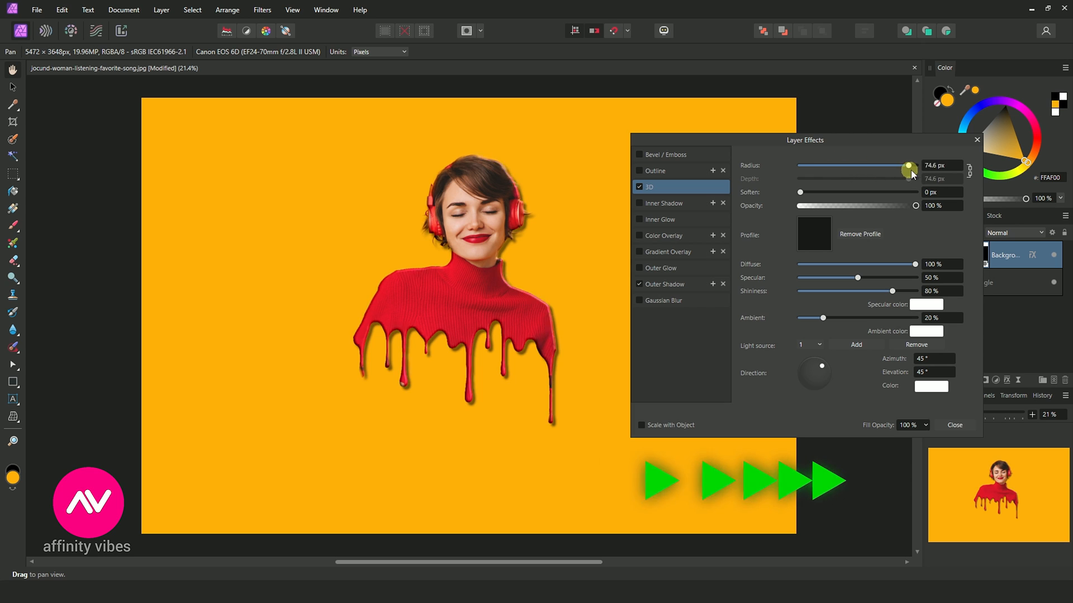
pyautogui.click(663, 284)
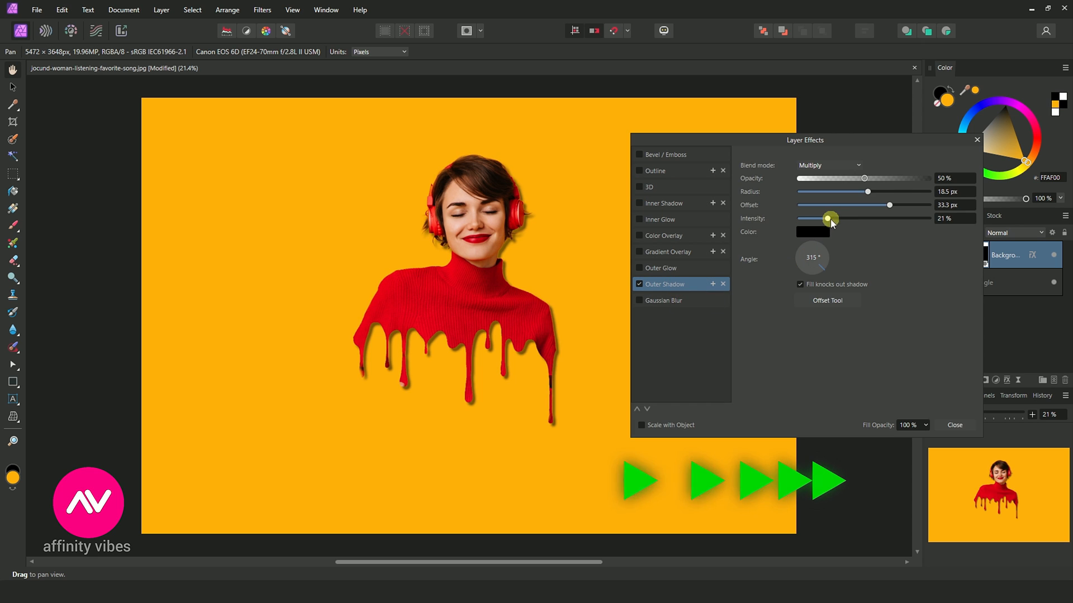
pyautogui.moveTo(828, 205); pyautogui.dragTo(866, 205)
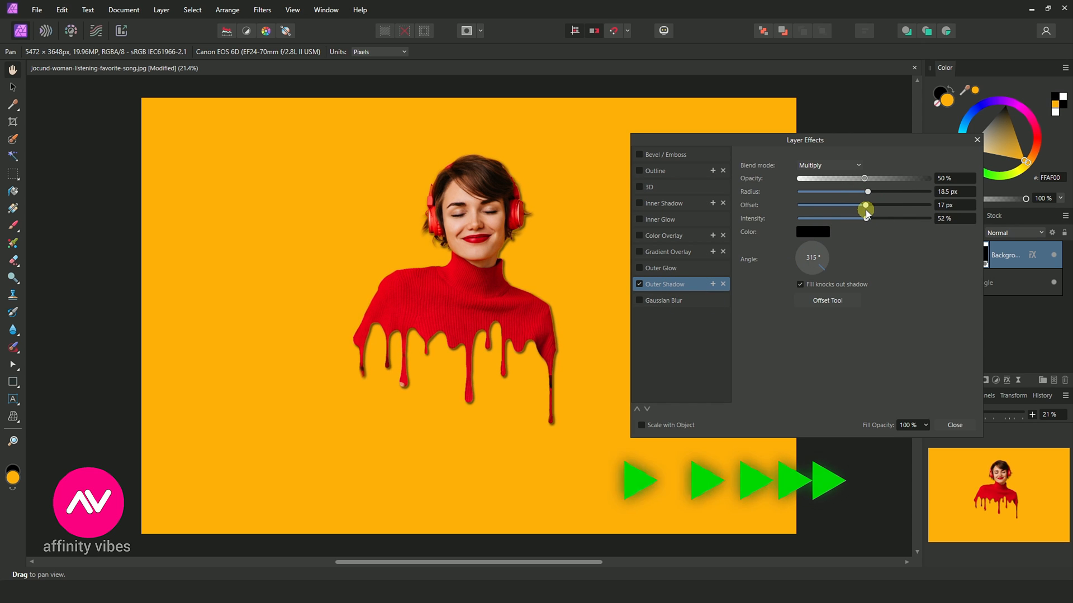
pyautogui.click(954, 424)
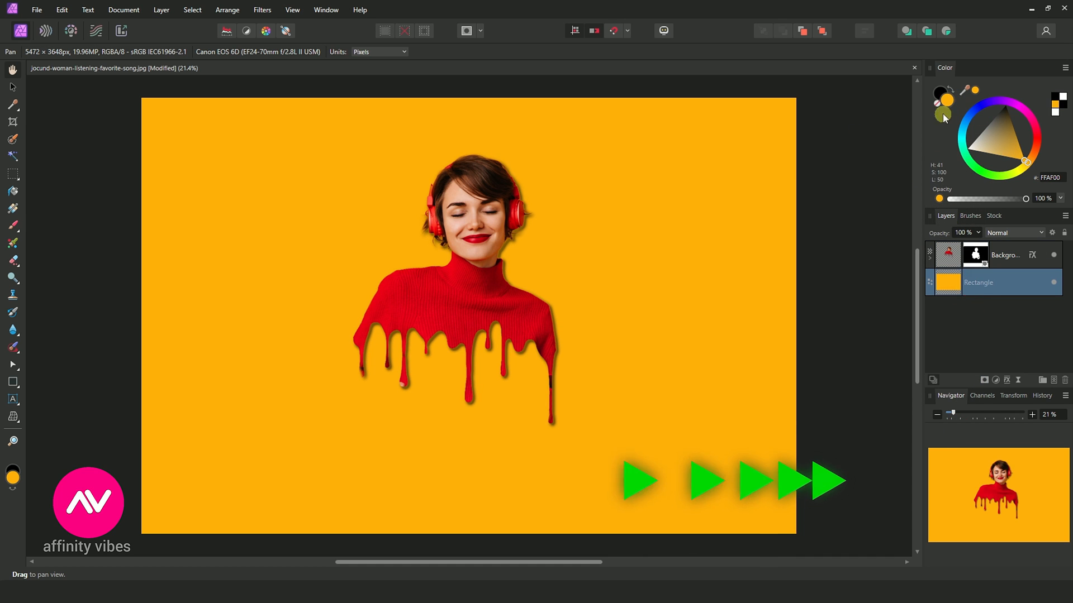
# - Change the backdrop rectangle's fill to a lighter yellow in the Color Chooser
pyautogui.click(946, 100)
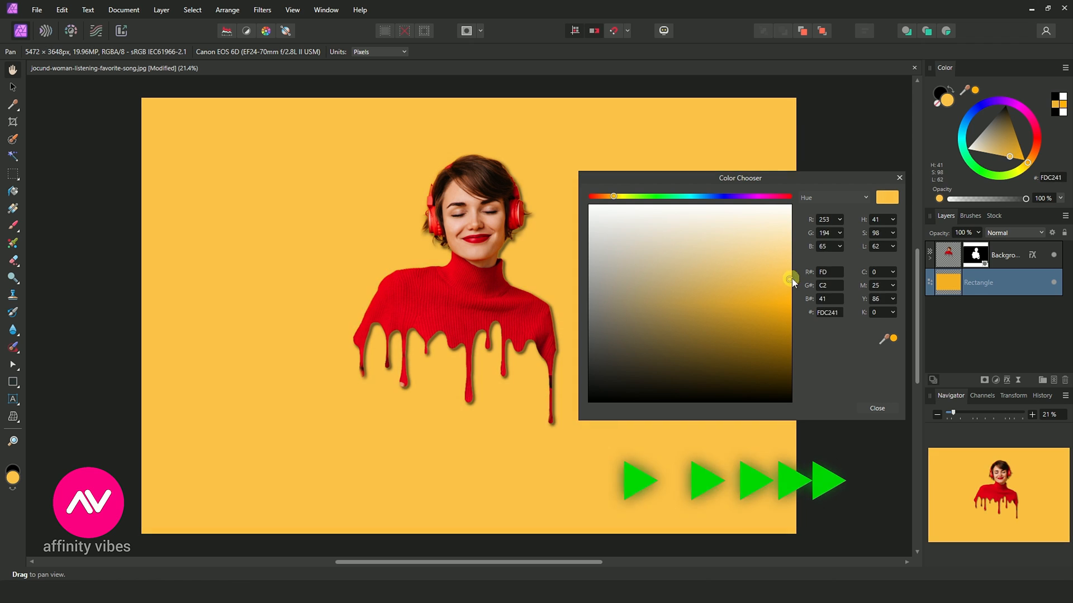
pyautogui.click(757, 299)
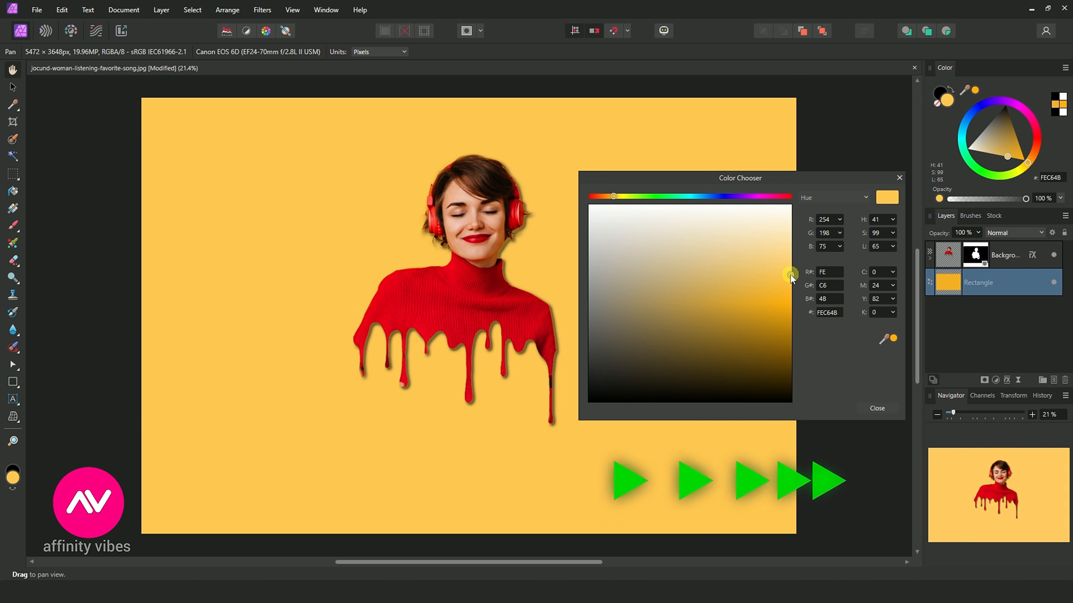
pyautogui.click(875, 409)
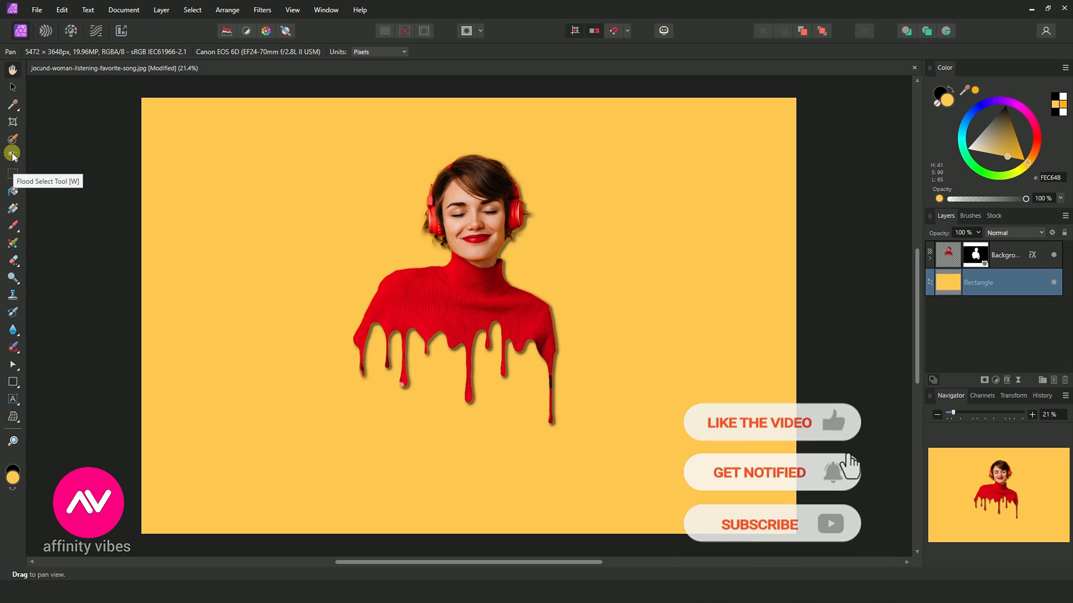
# - Crop the canvas tighter around the woman and Rasterize & Trim the rectangle
pyautogui.click(13, 122)
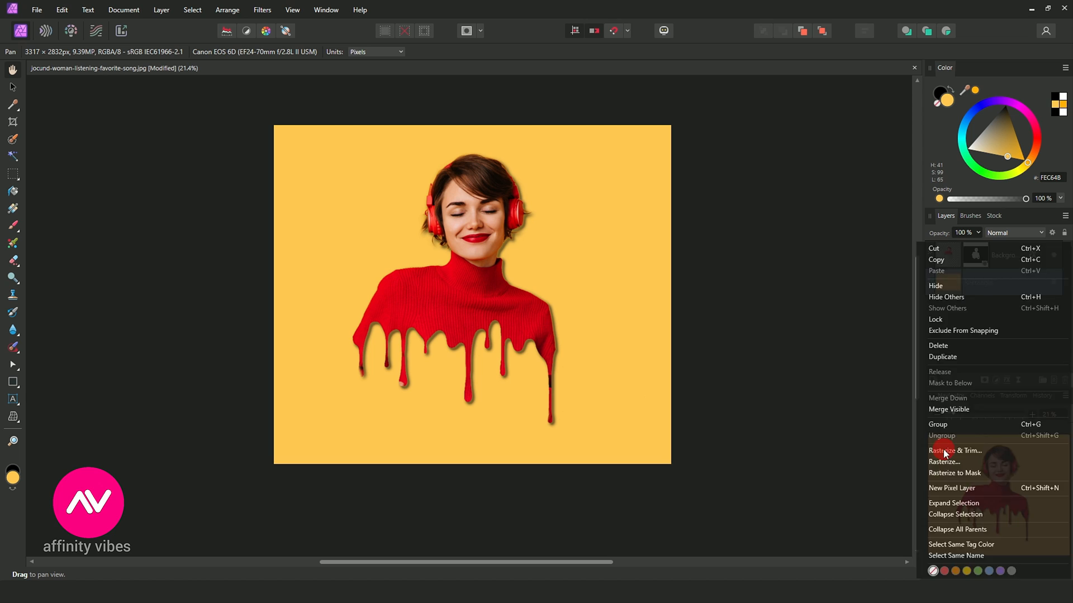
pyautogui.click(942, 450)
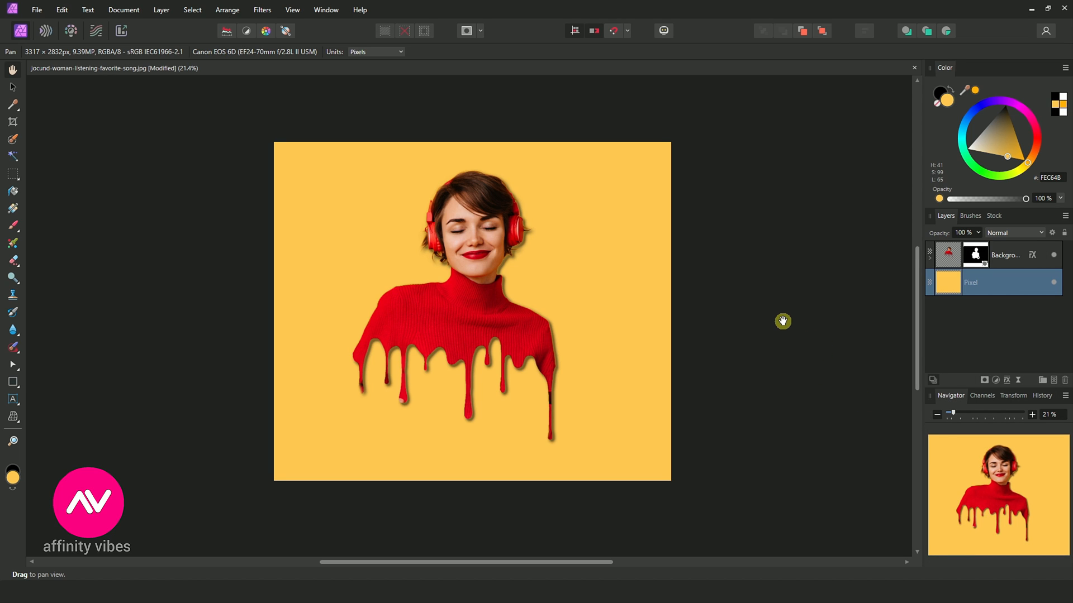